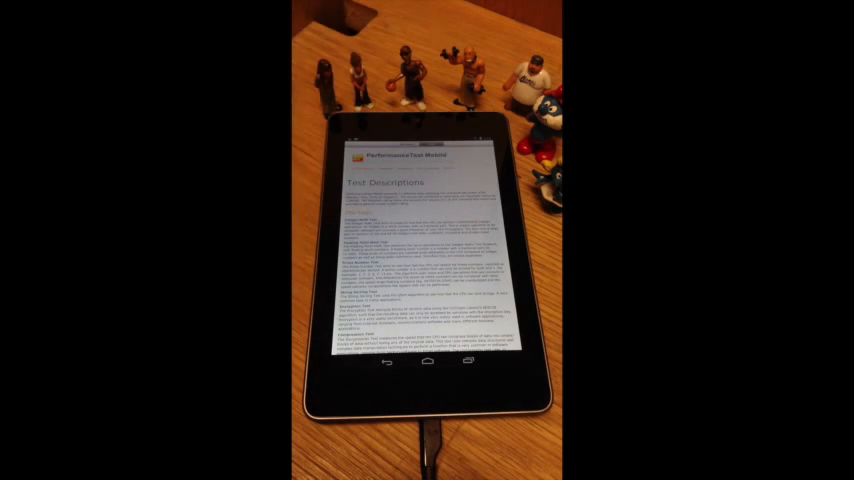
Launch Yelp and scroll down through the top-rated nearby businesses with their ratings.
{"action": "left_click", "coordinate": [425, 363]}
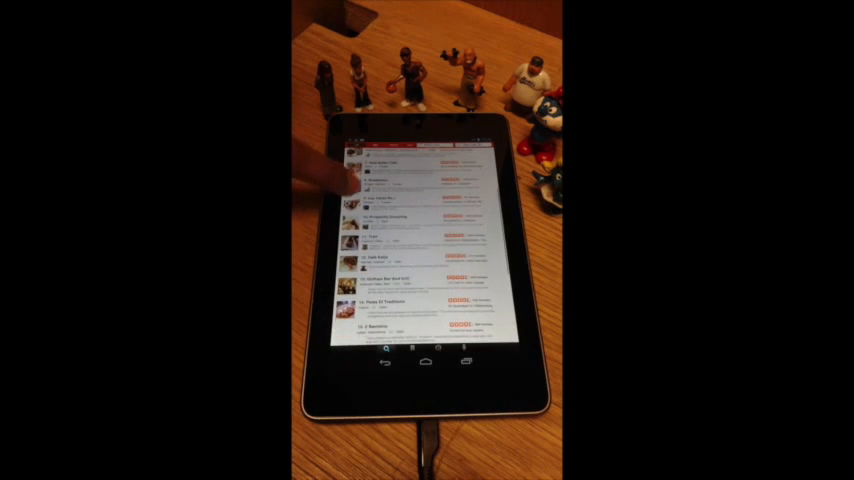
{"action": "scroll", "scroll_direction": "down", "scroll_amount": 3}
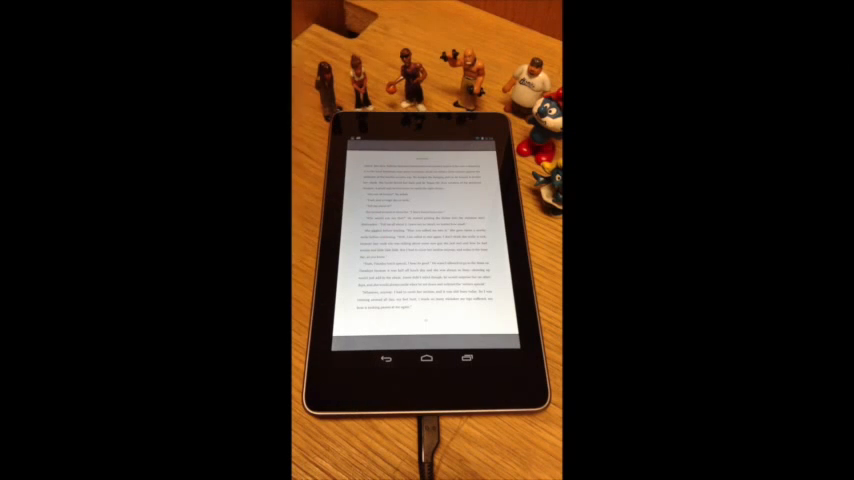
Press Home to leave the iBooks page for the tablet's home screen.
{"action": "left_click", "coordinate": [426, 358]}
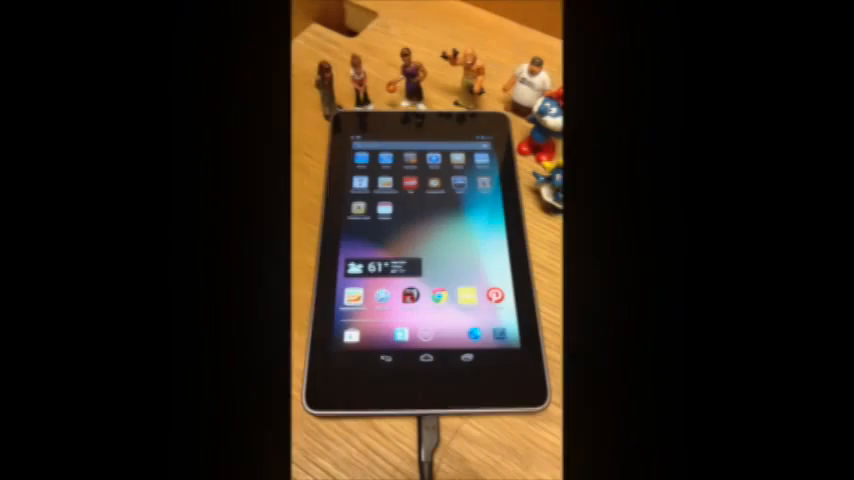